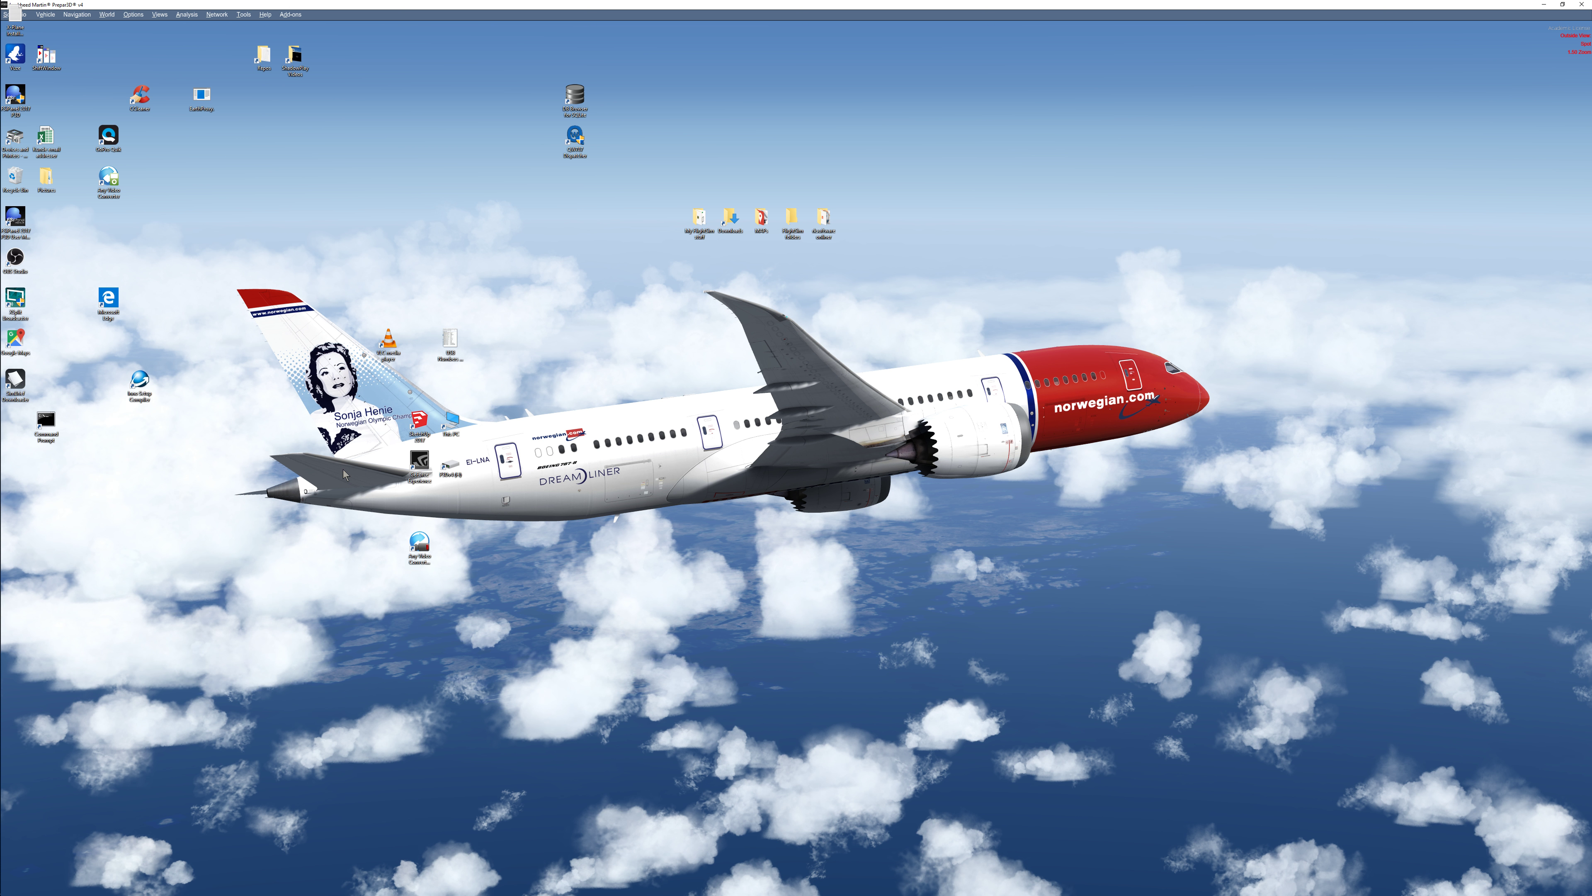
Open the My FlightSim stuff folder and pick out the SimStarter NG shortcut.
double_click(699, 218)
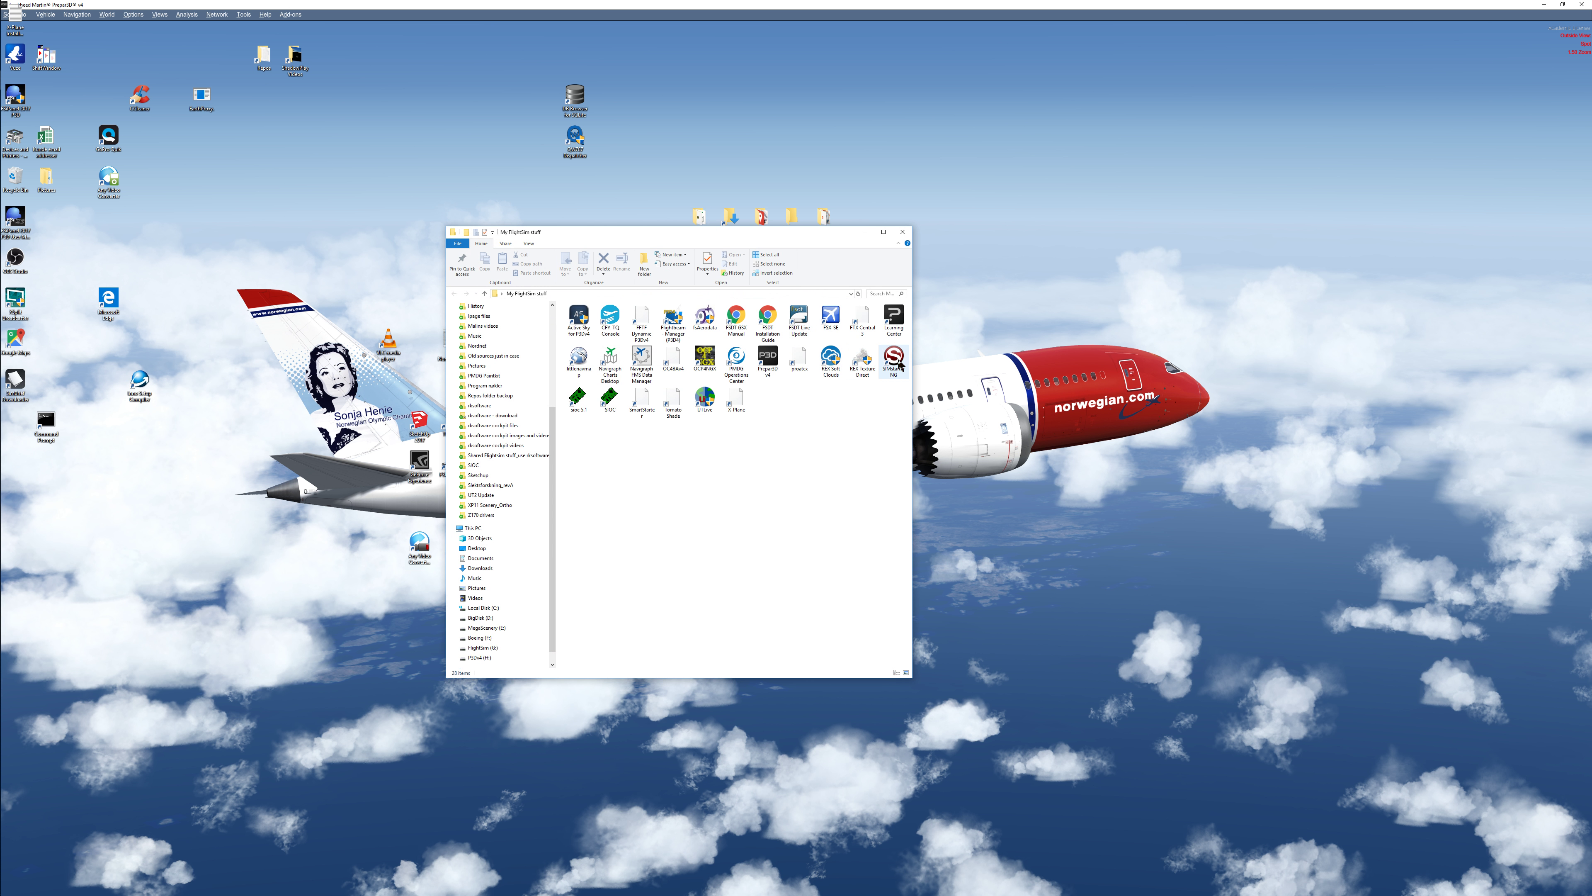
click(891, 361)
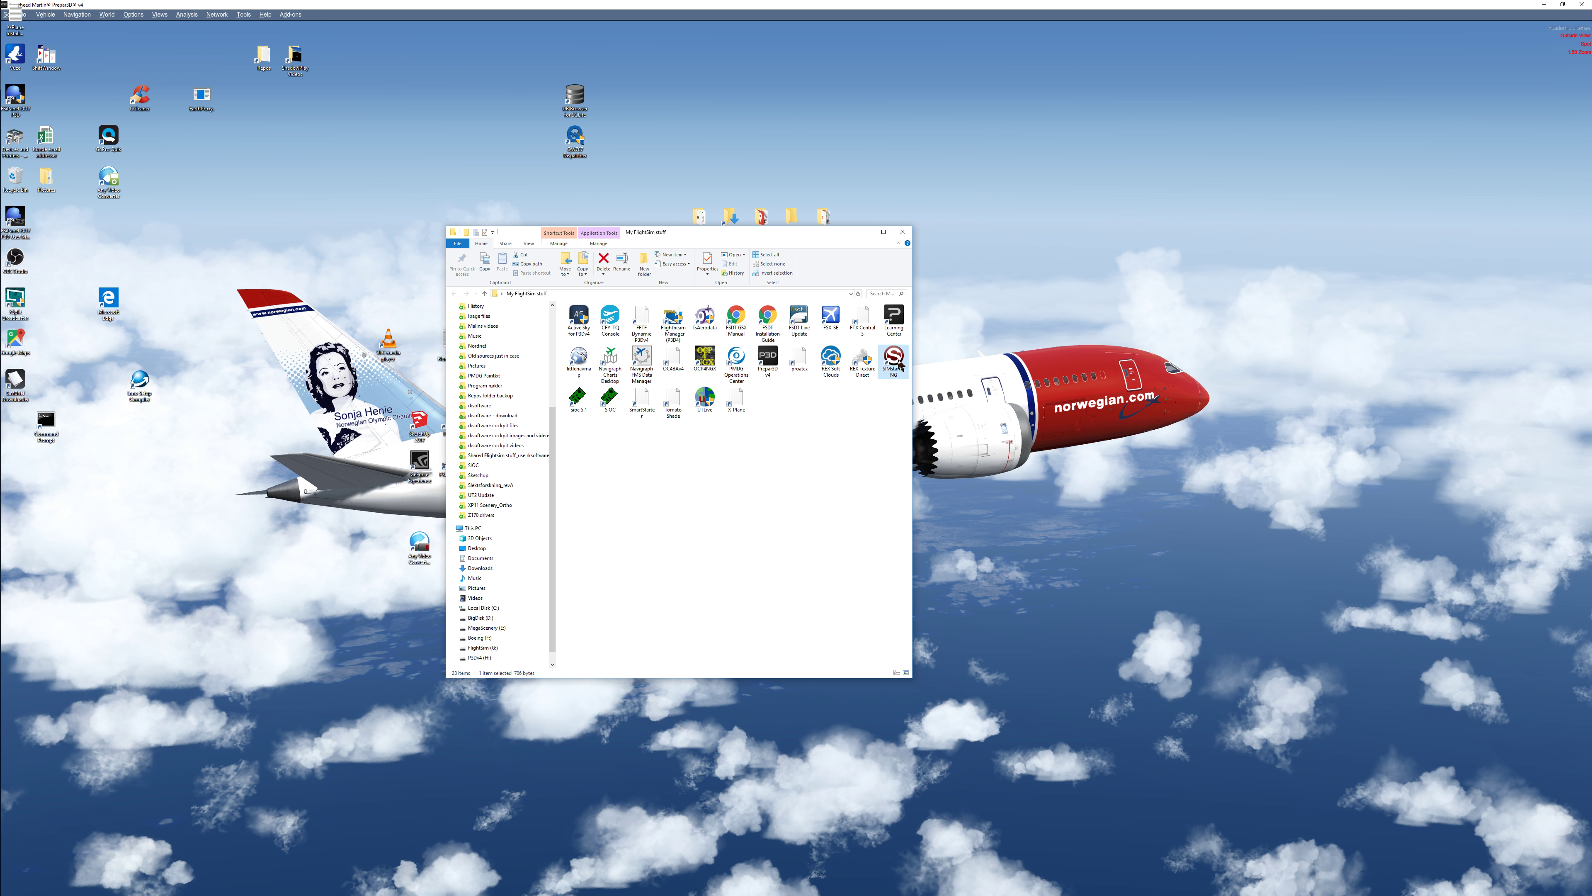
Launch SimStarter NG and run the current profile to bring up Prepar3D's scenario screen.
double_click(892, 357)
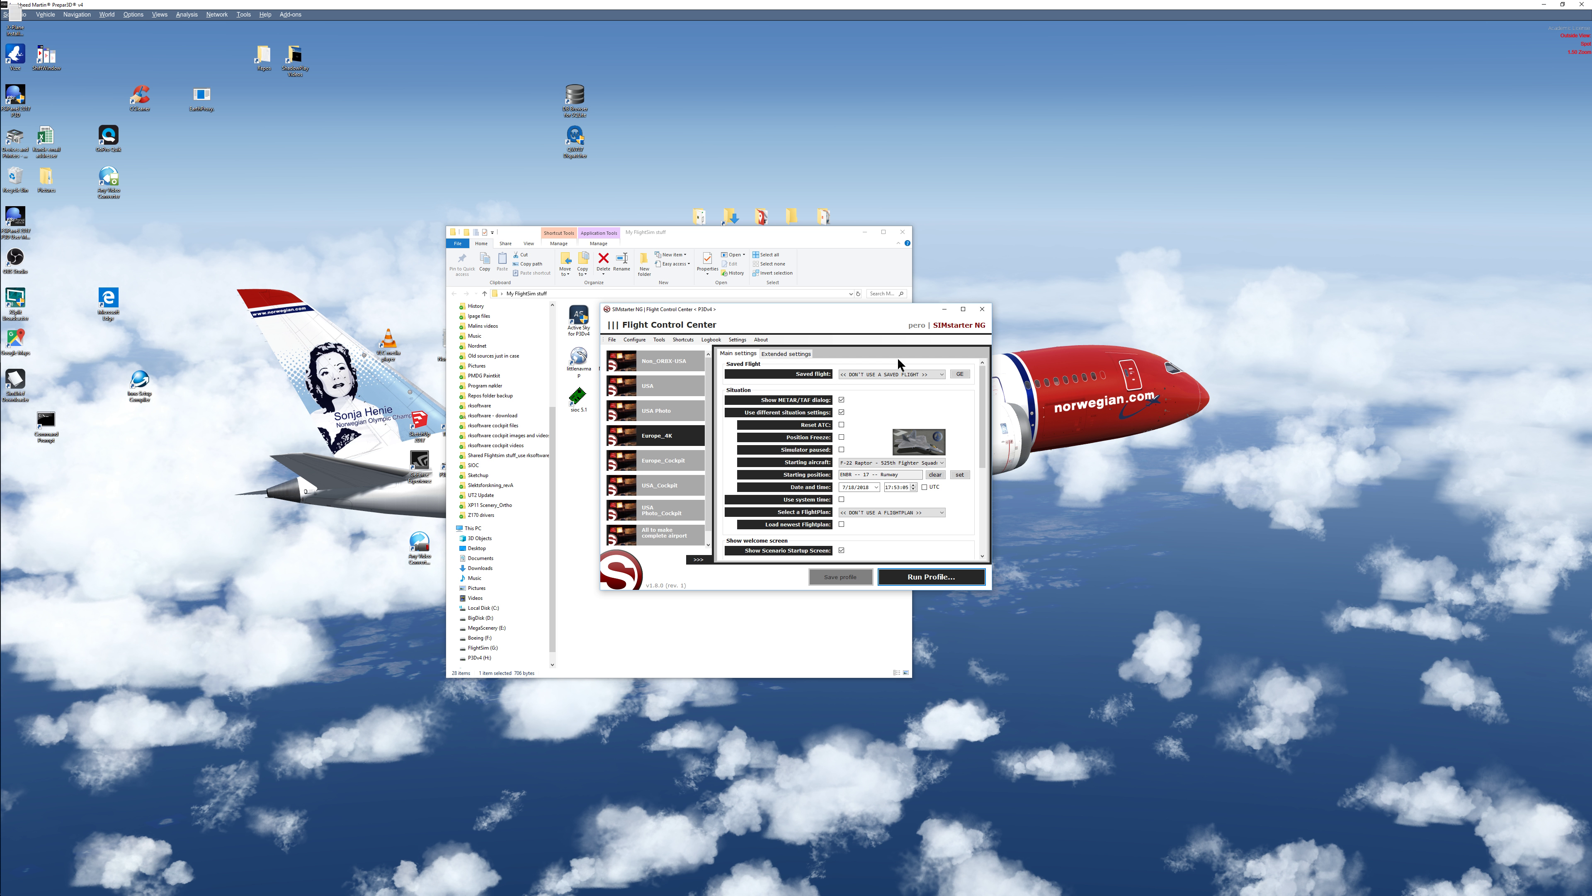
mouse_move(876, 399)
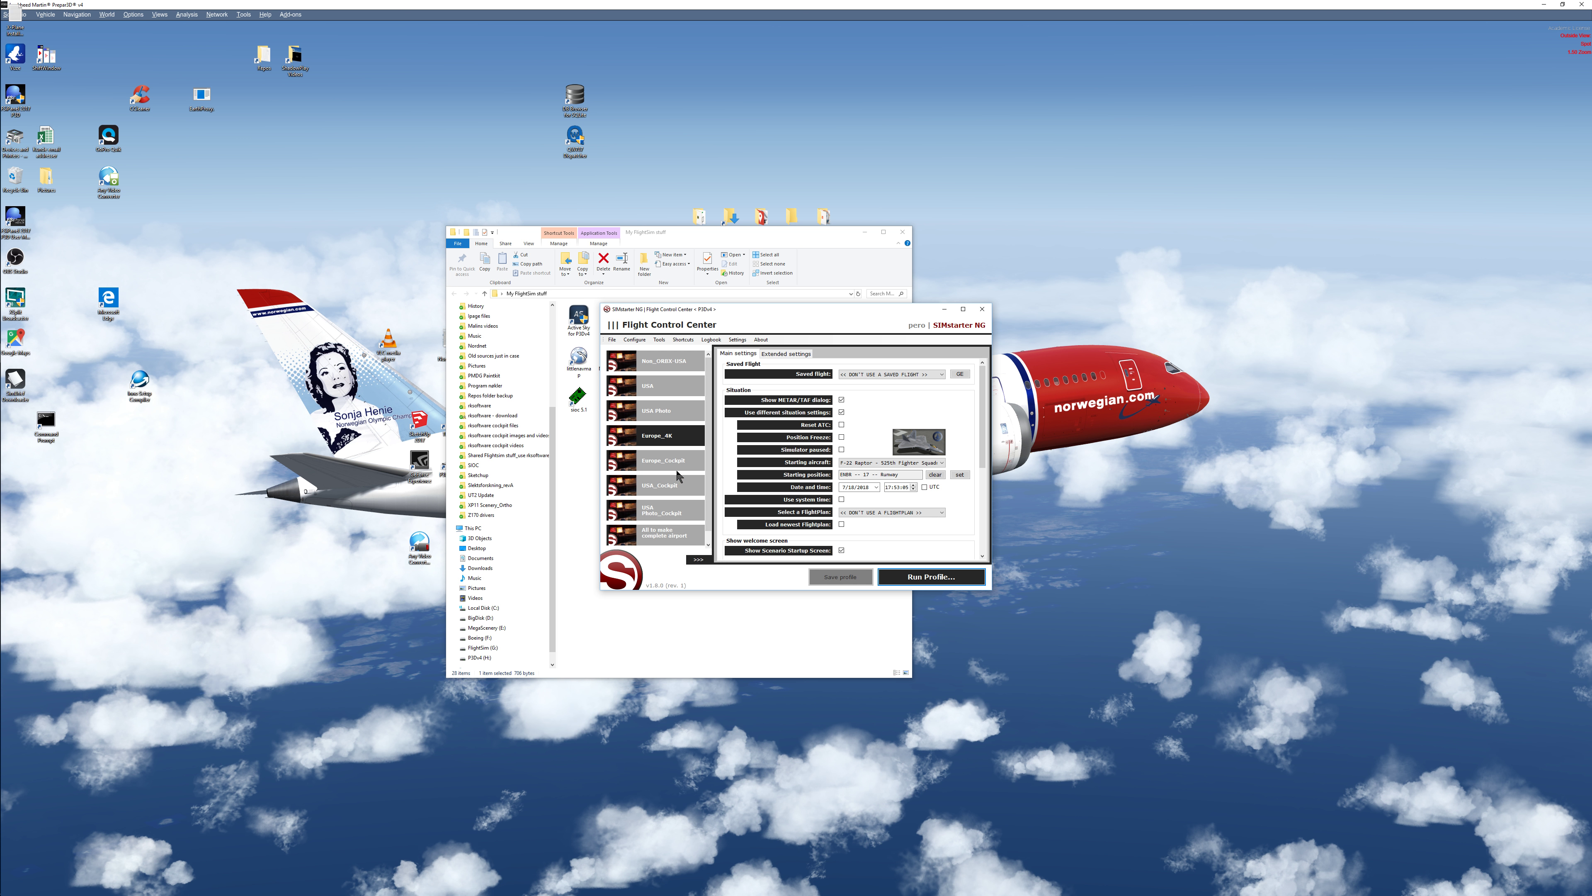
mouse_move(669, 470)
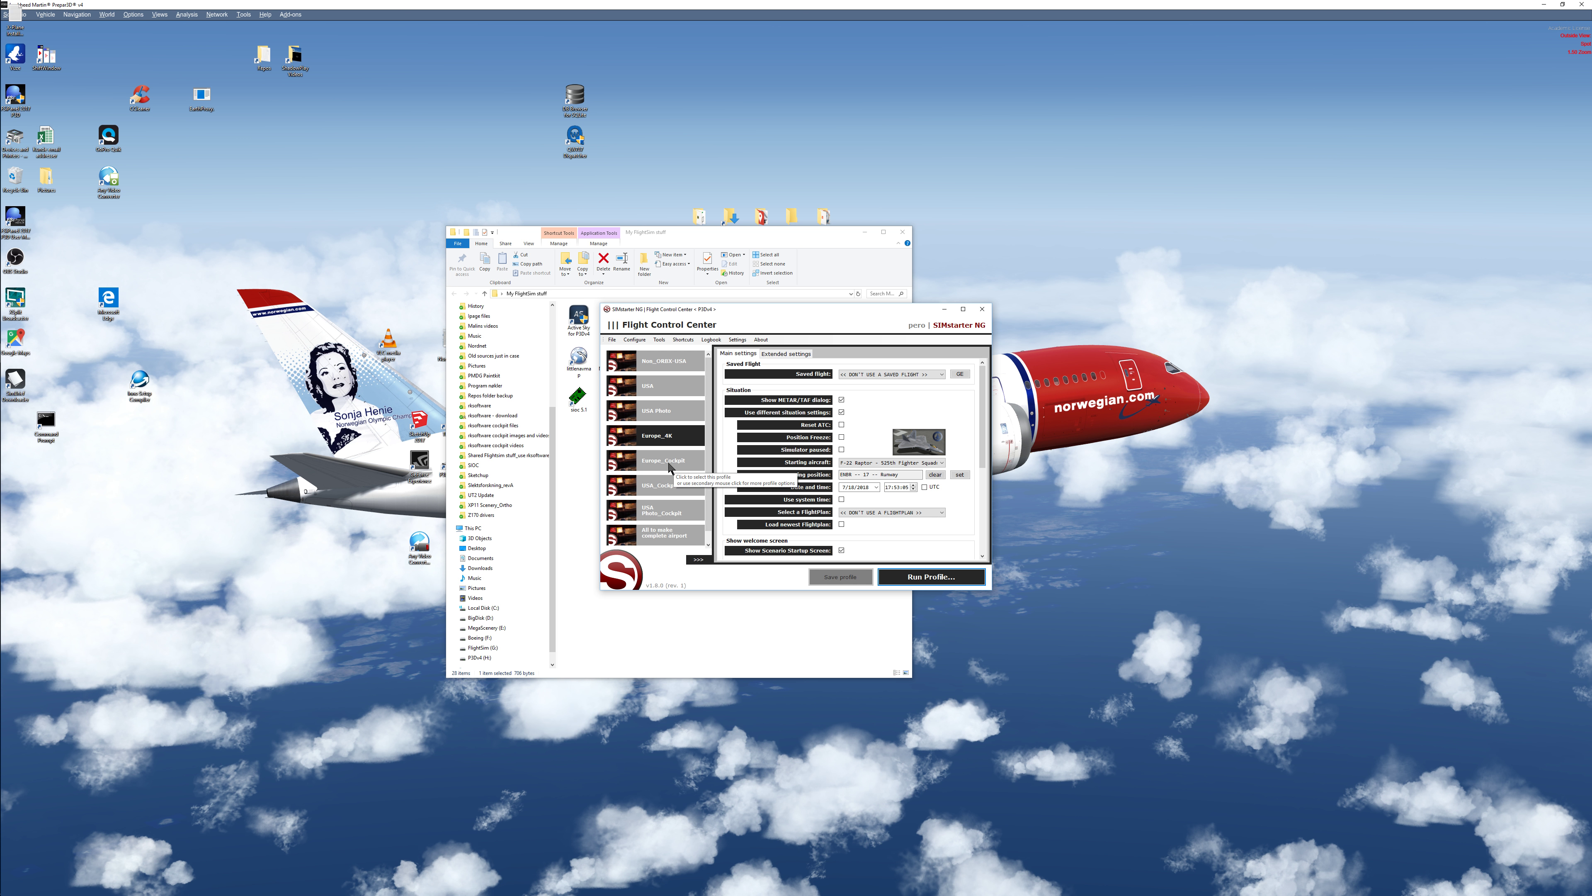
mouse_move(670, 466)
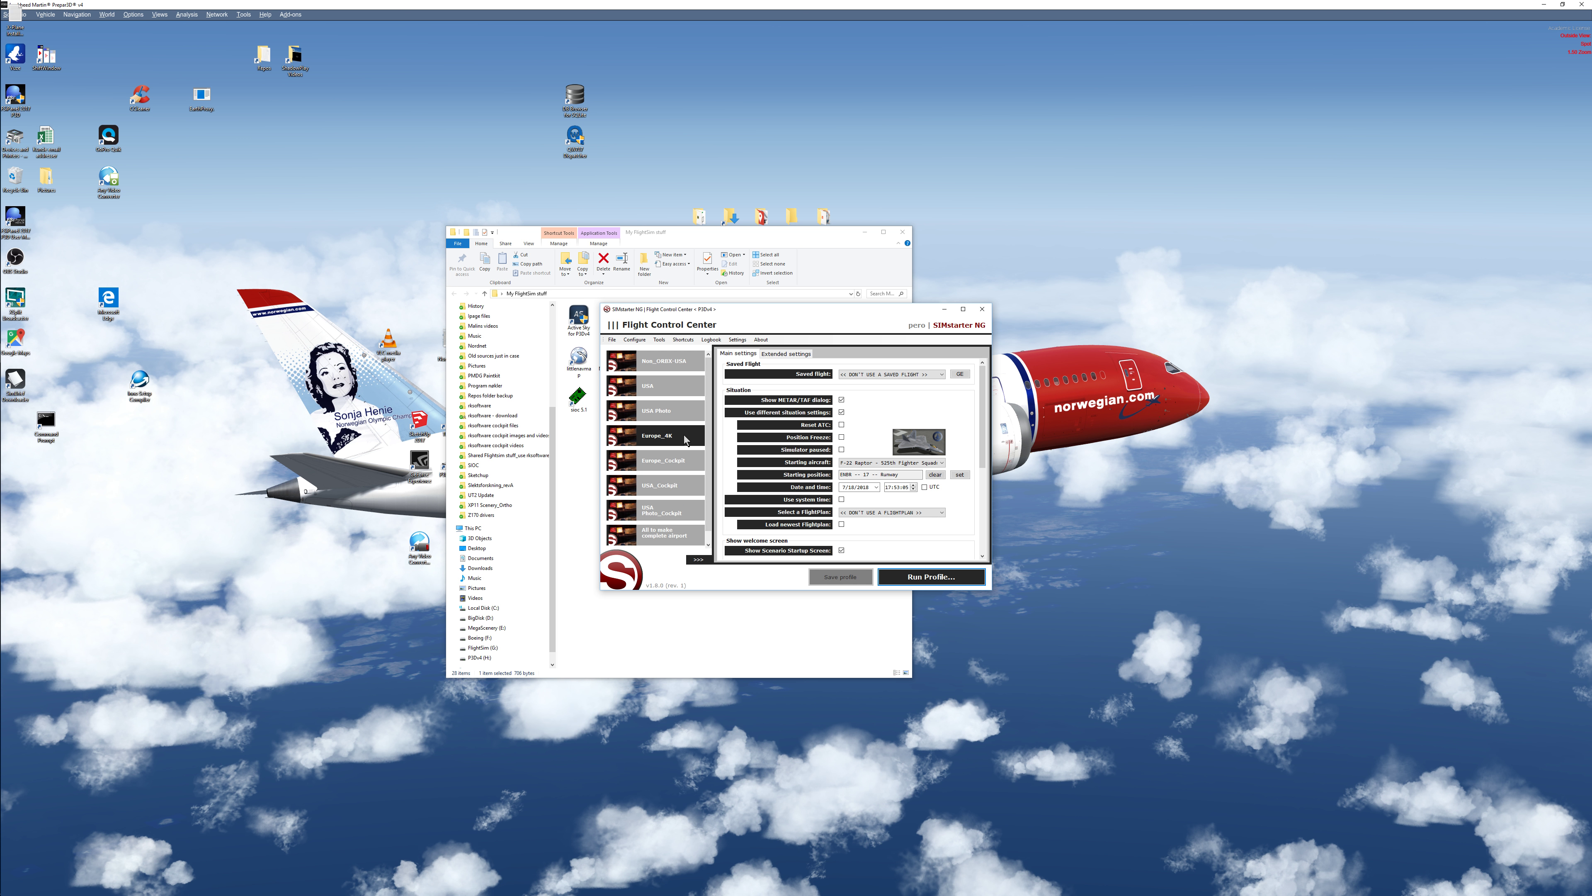
mouse_move(688, 440)
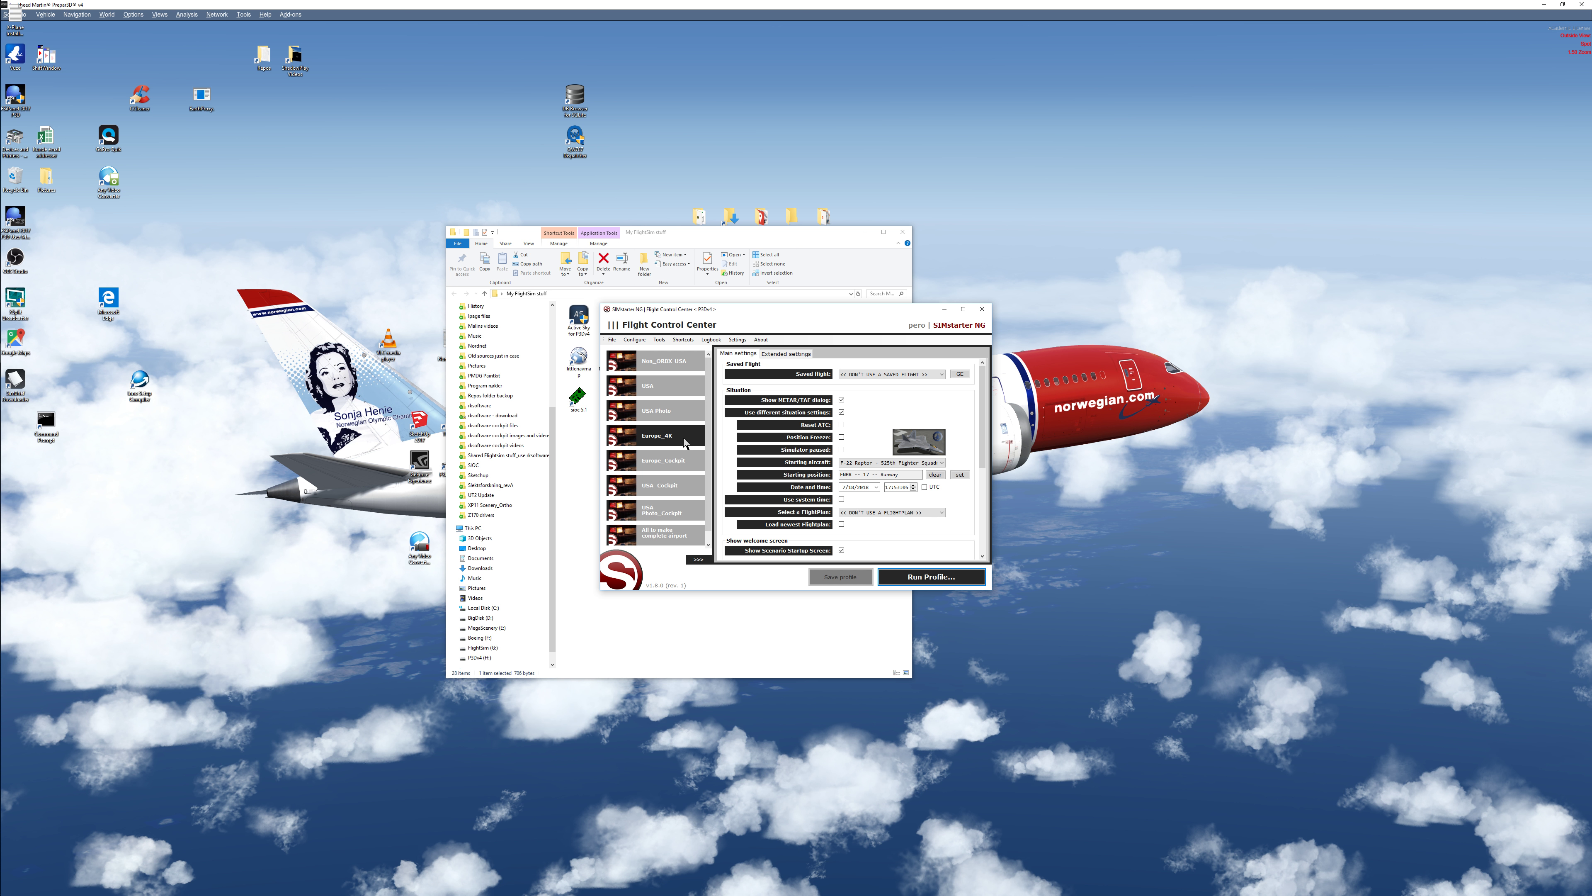
mouse_move(683, 444)
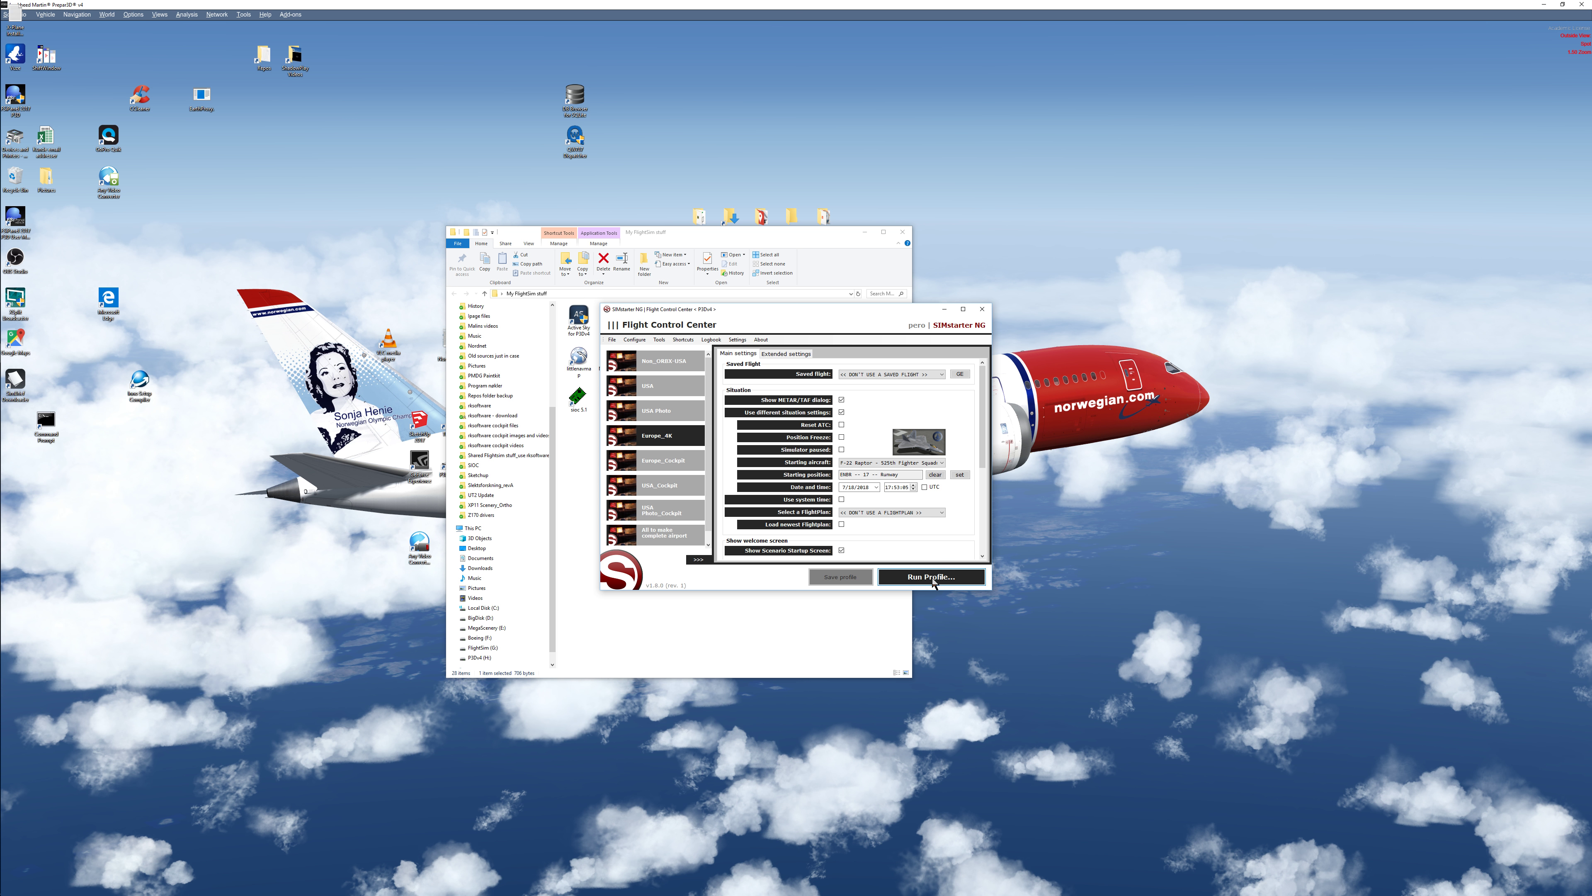
click(929, 576)
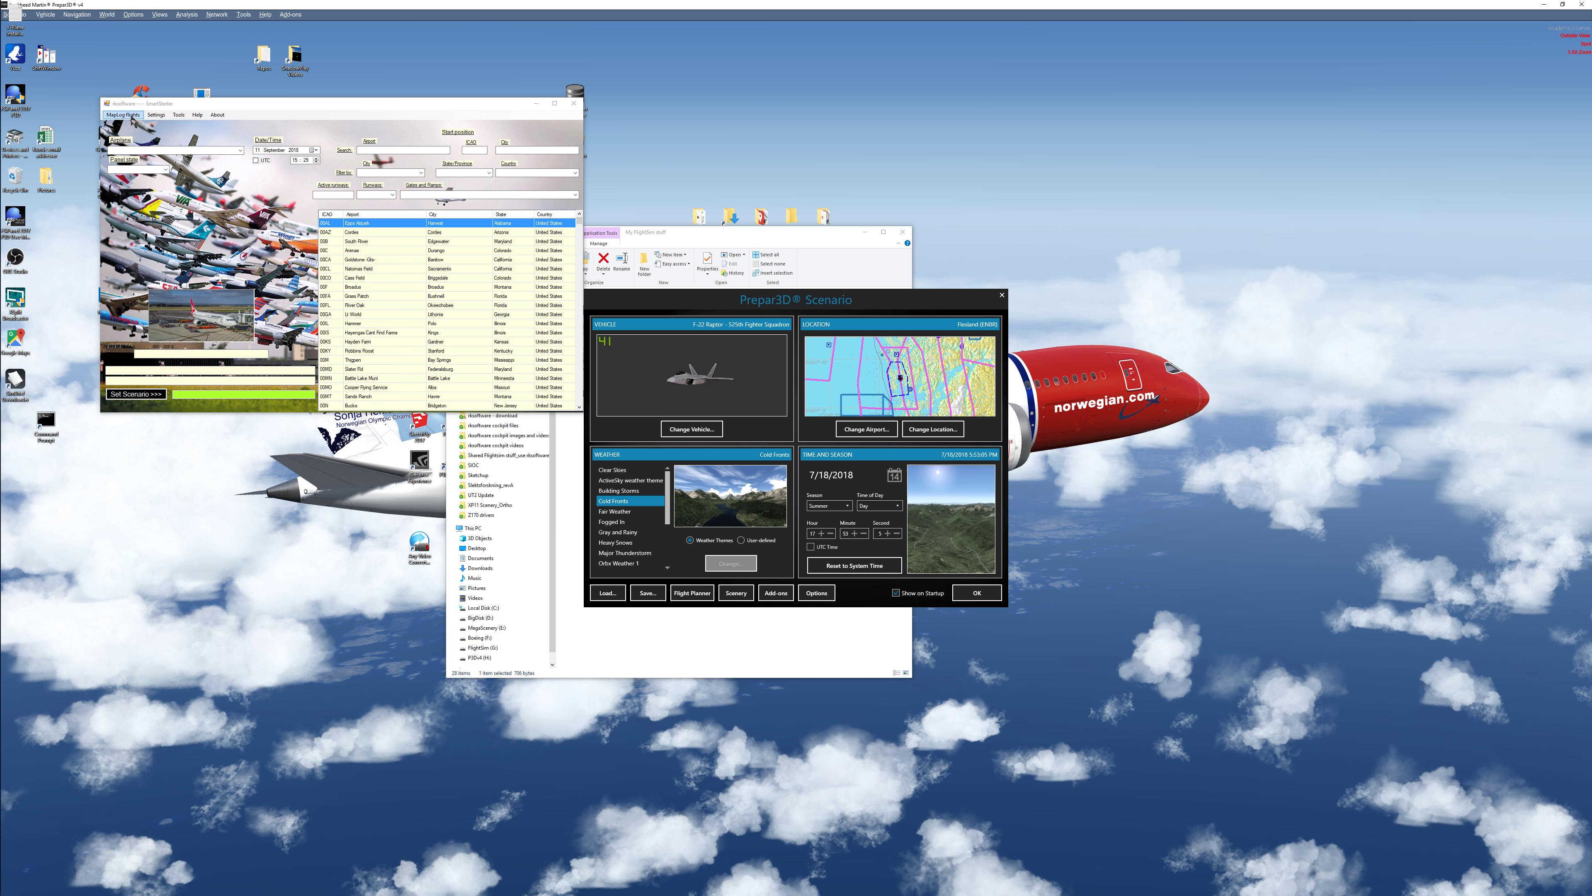
Show the saved flights list and preview the American 777 KSEA-KLAX and other entries.
click(125, 113)
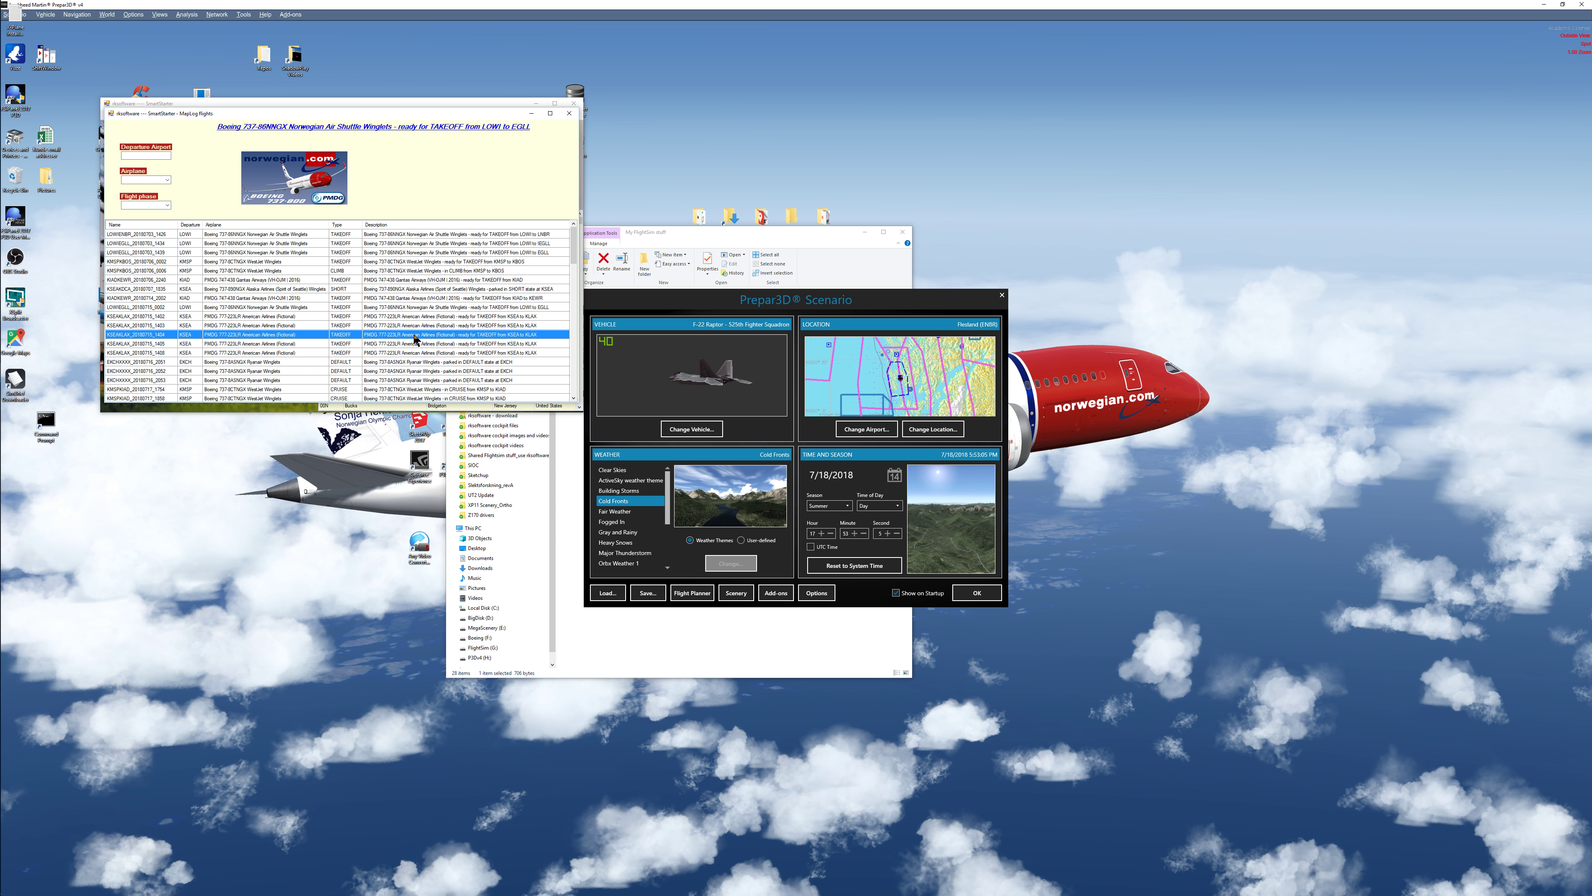
click(305, 371)
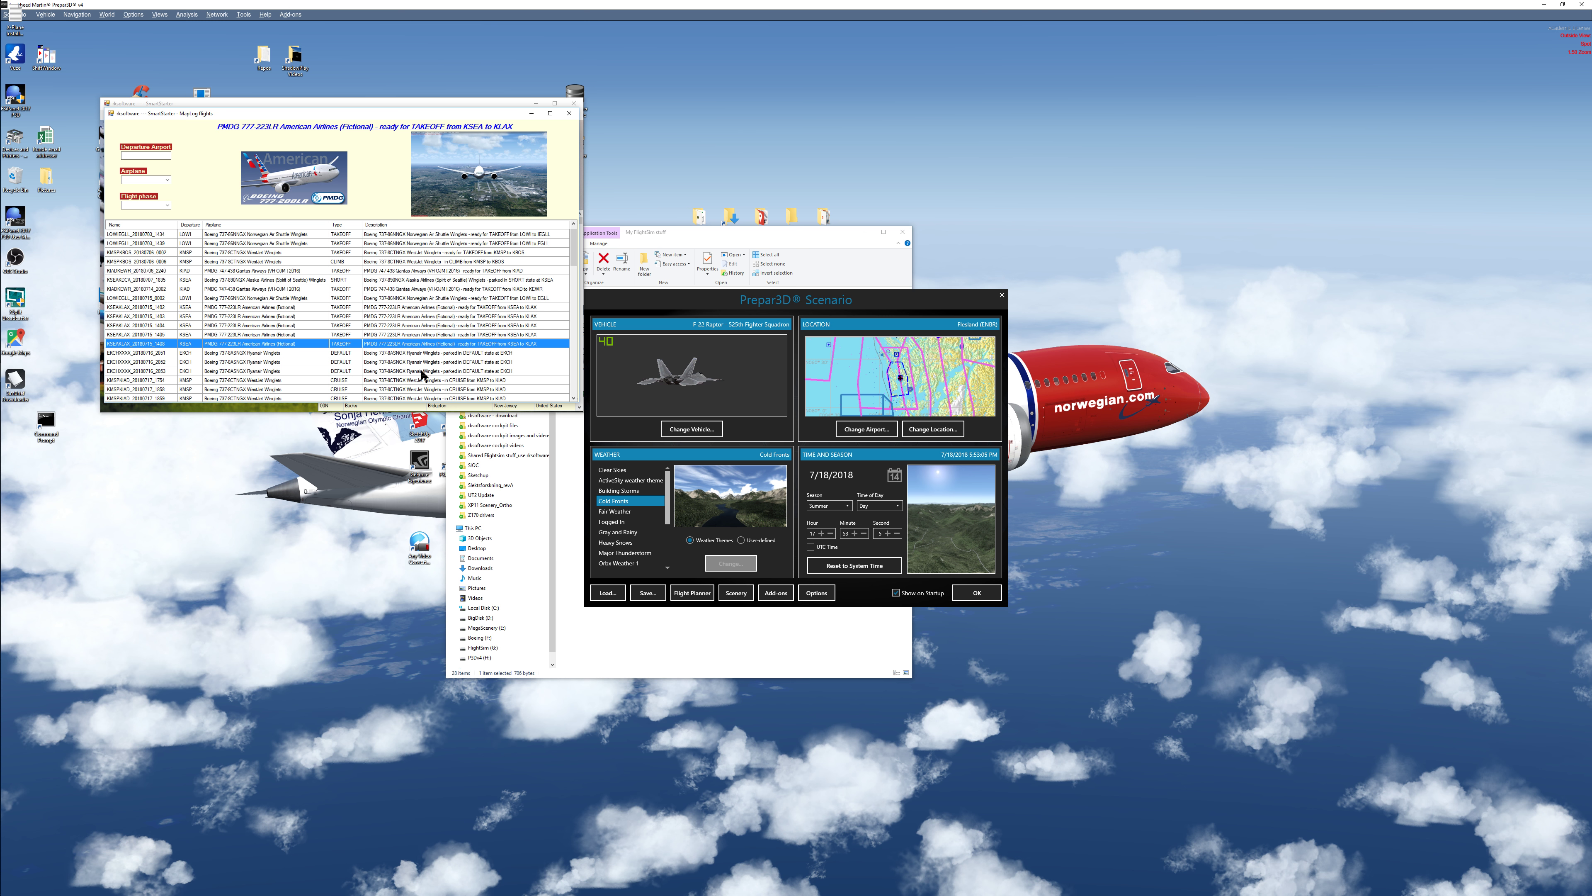
click(253, 352)
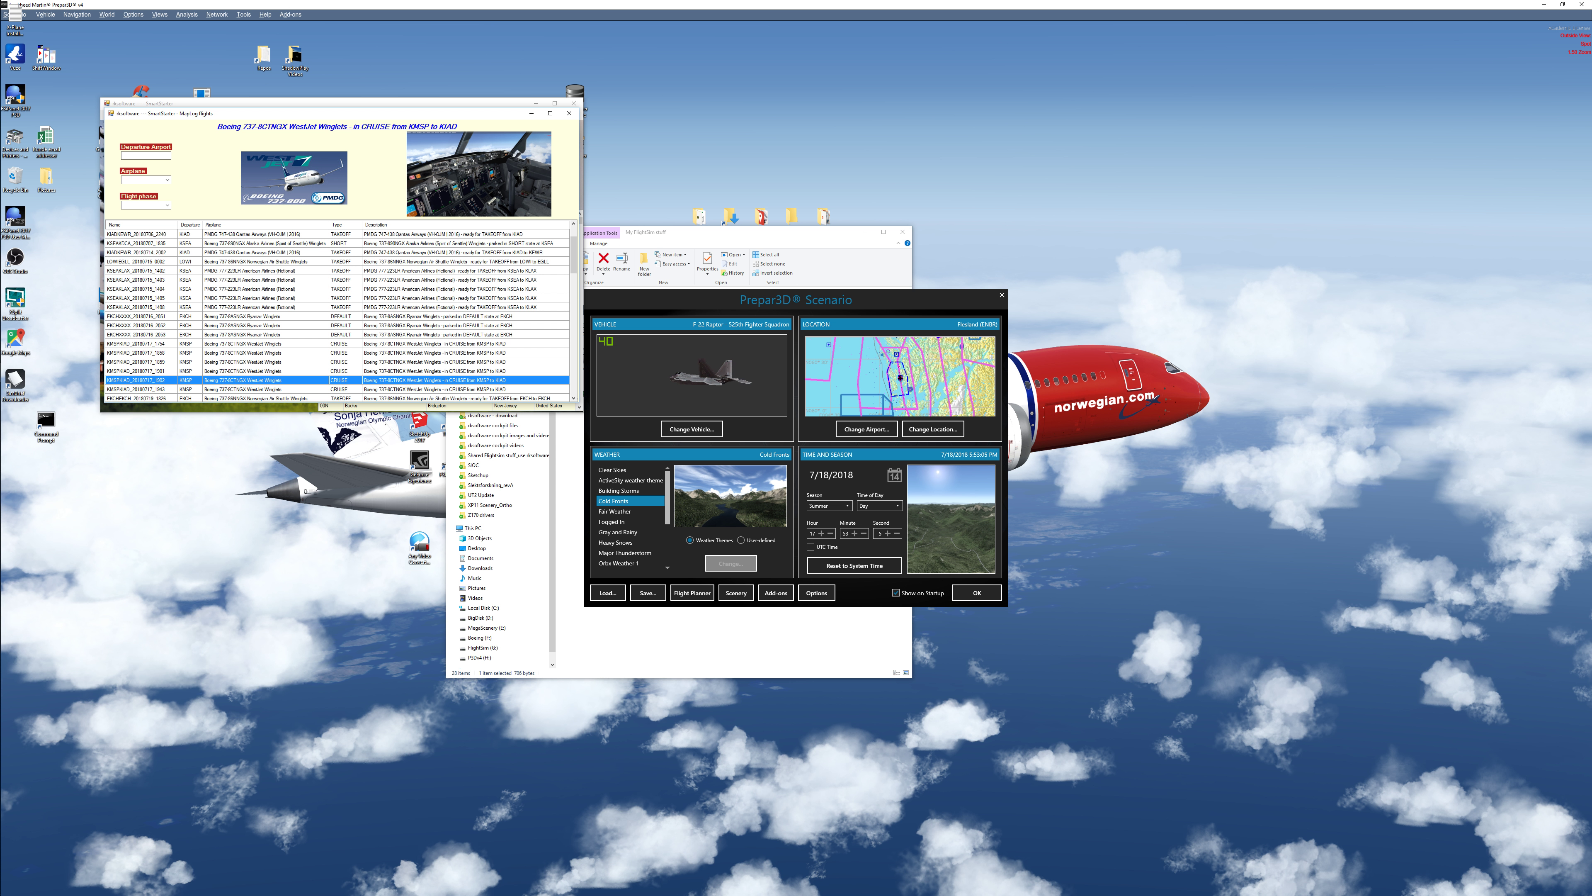
Preview the WestJet and Ryanair 737 flights, then select the TUIfly 737-800 LOWI-EGLL takeoff.
click(304, 334)
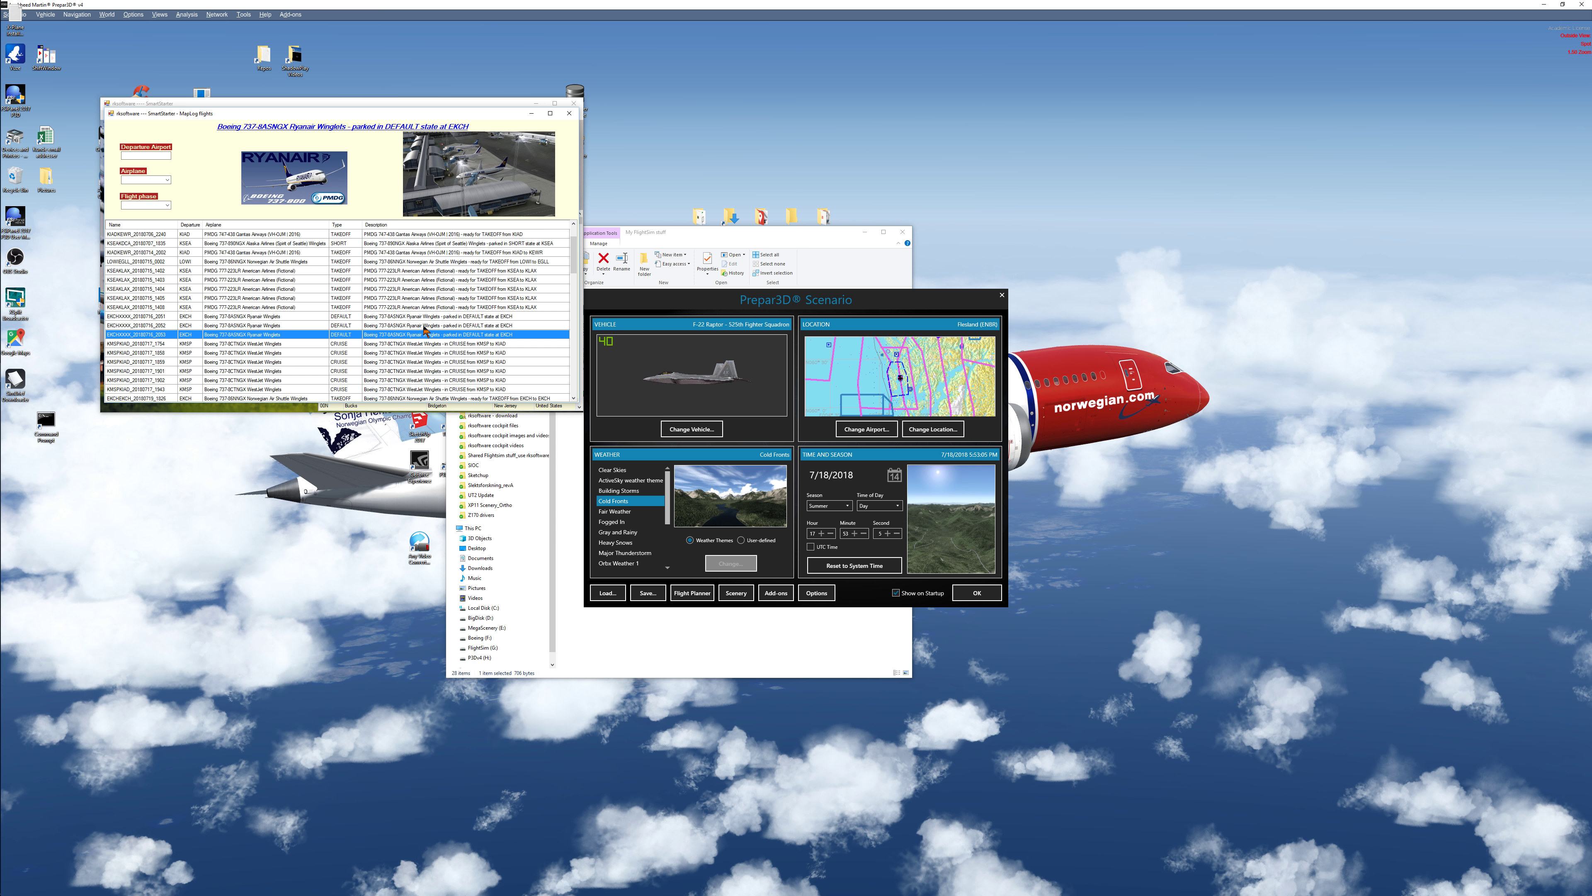
click(304, 326)
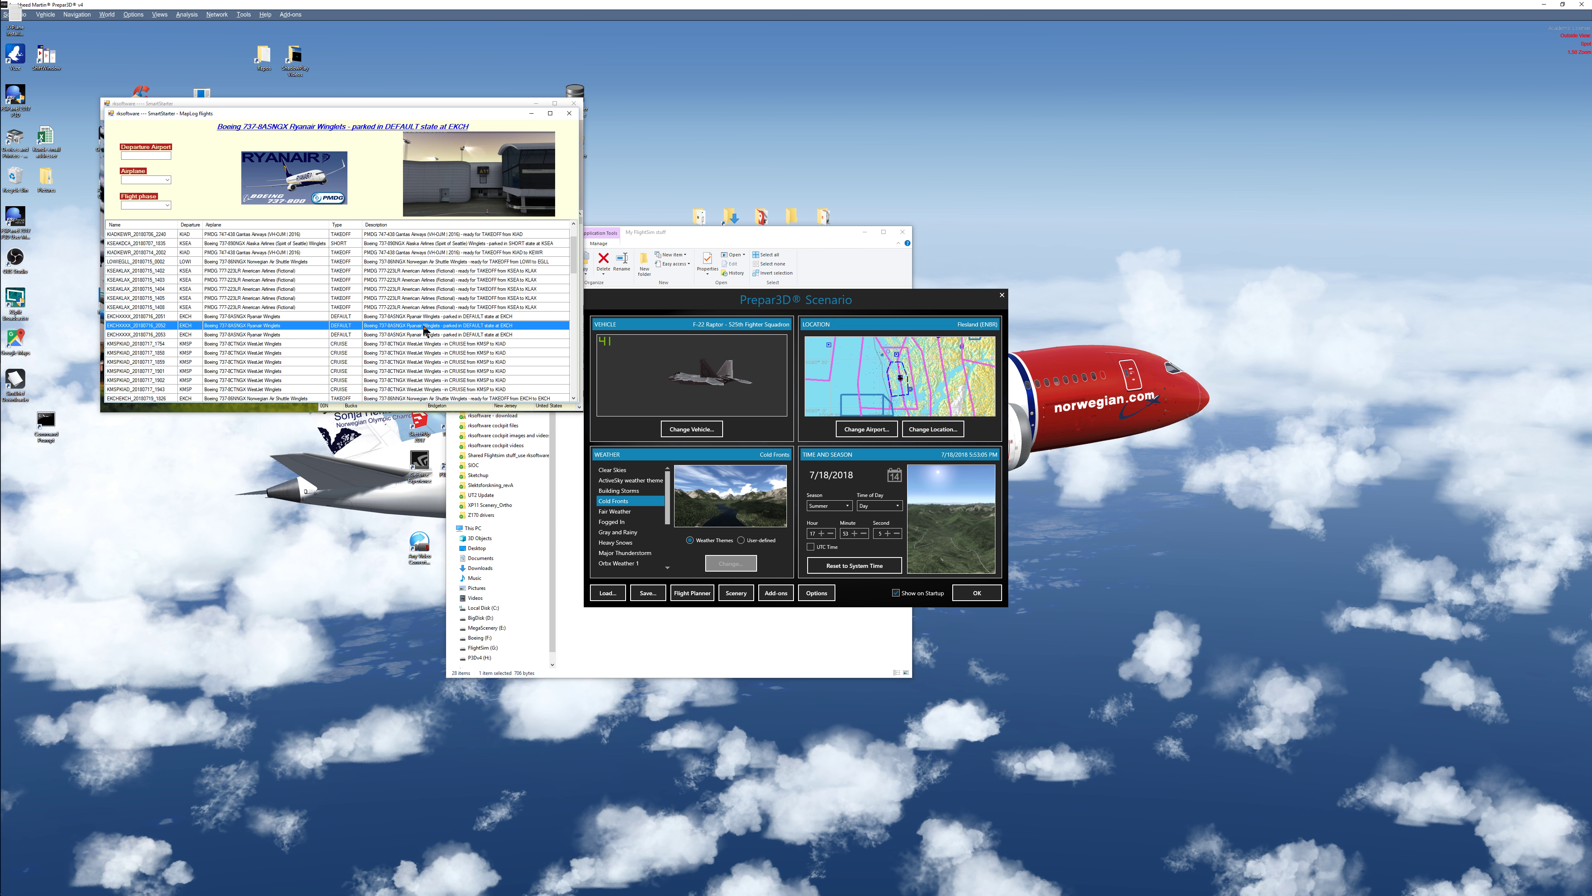
click(254, 361)
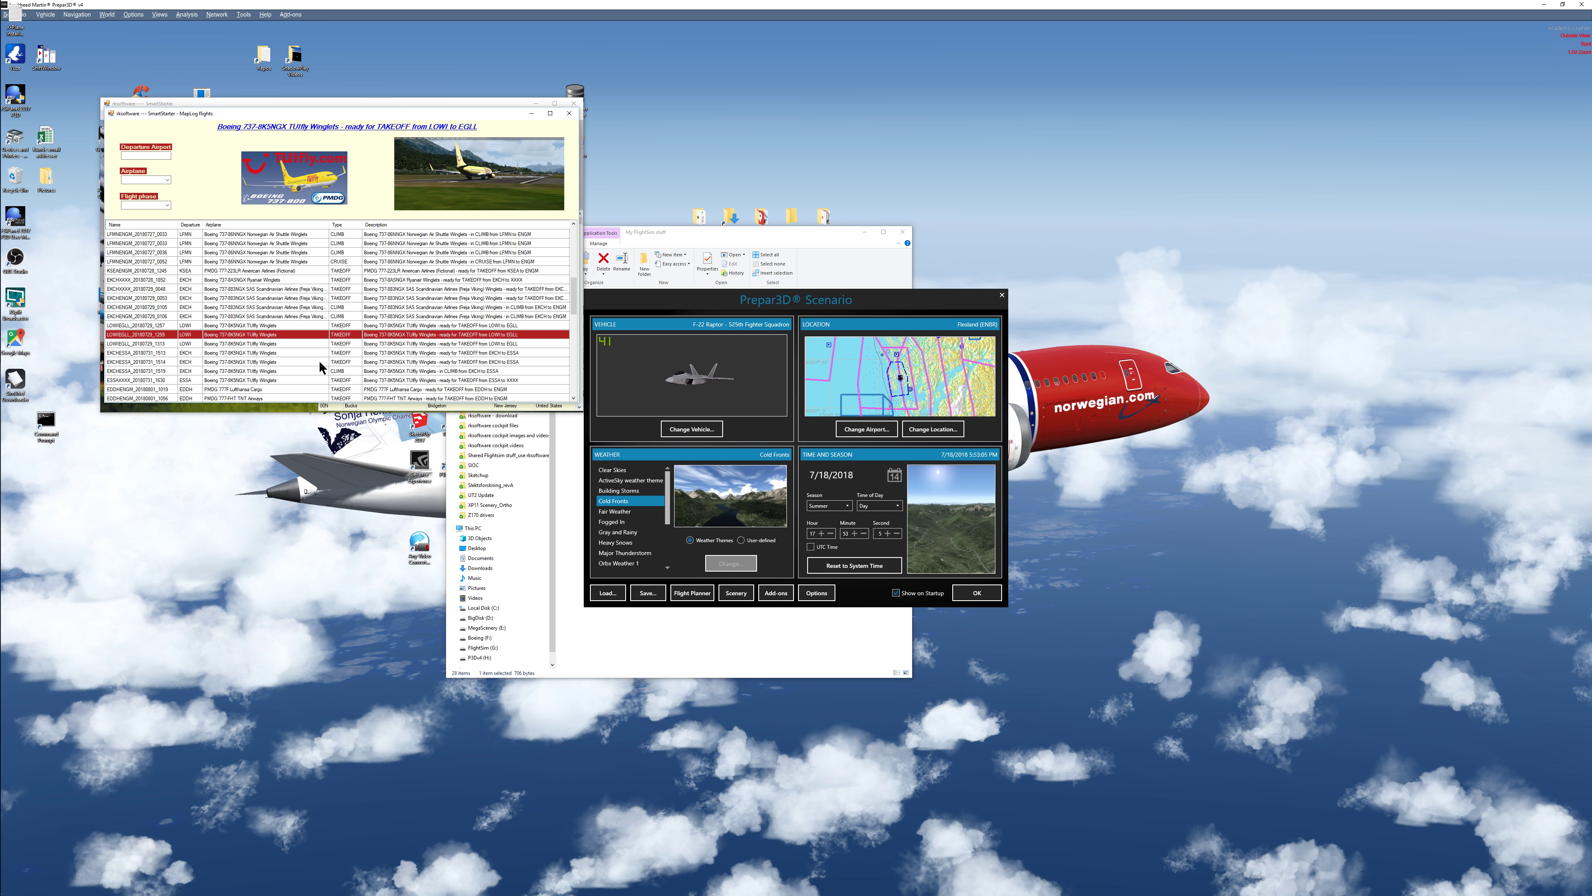
Return to SimStarter NG and run the profile to load the chosen TUIfly flight.
click(606, 593)
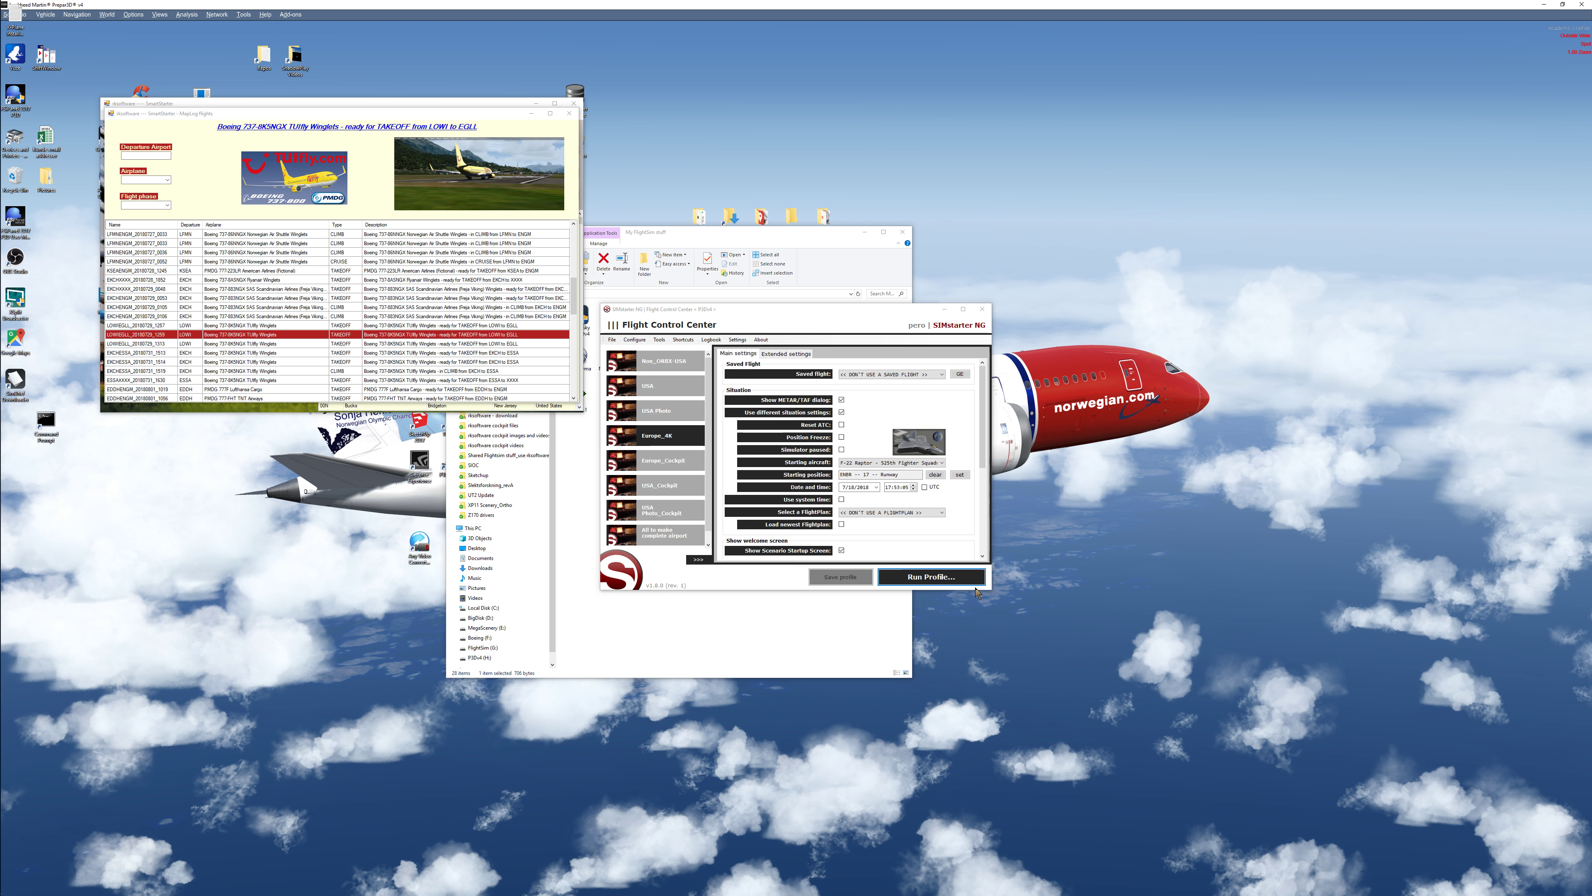
click(929, 576)
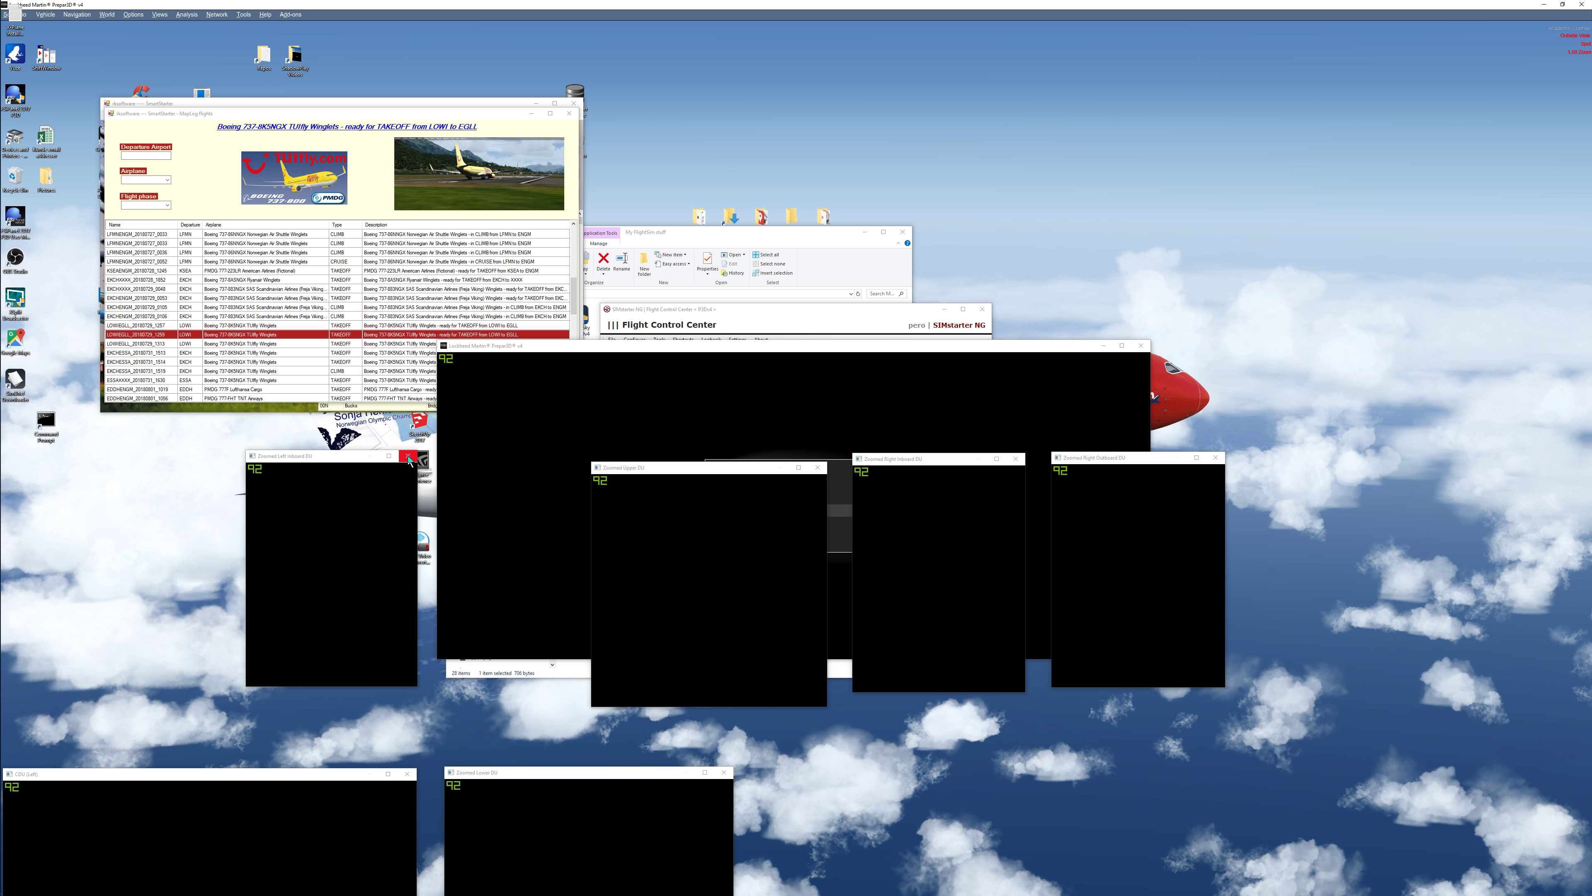
Let Prepar3D finish loading the TUIfly 737 into the live cockpit on the runway.
click(412, 455)
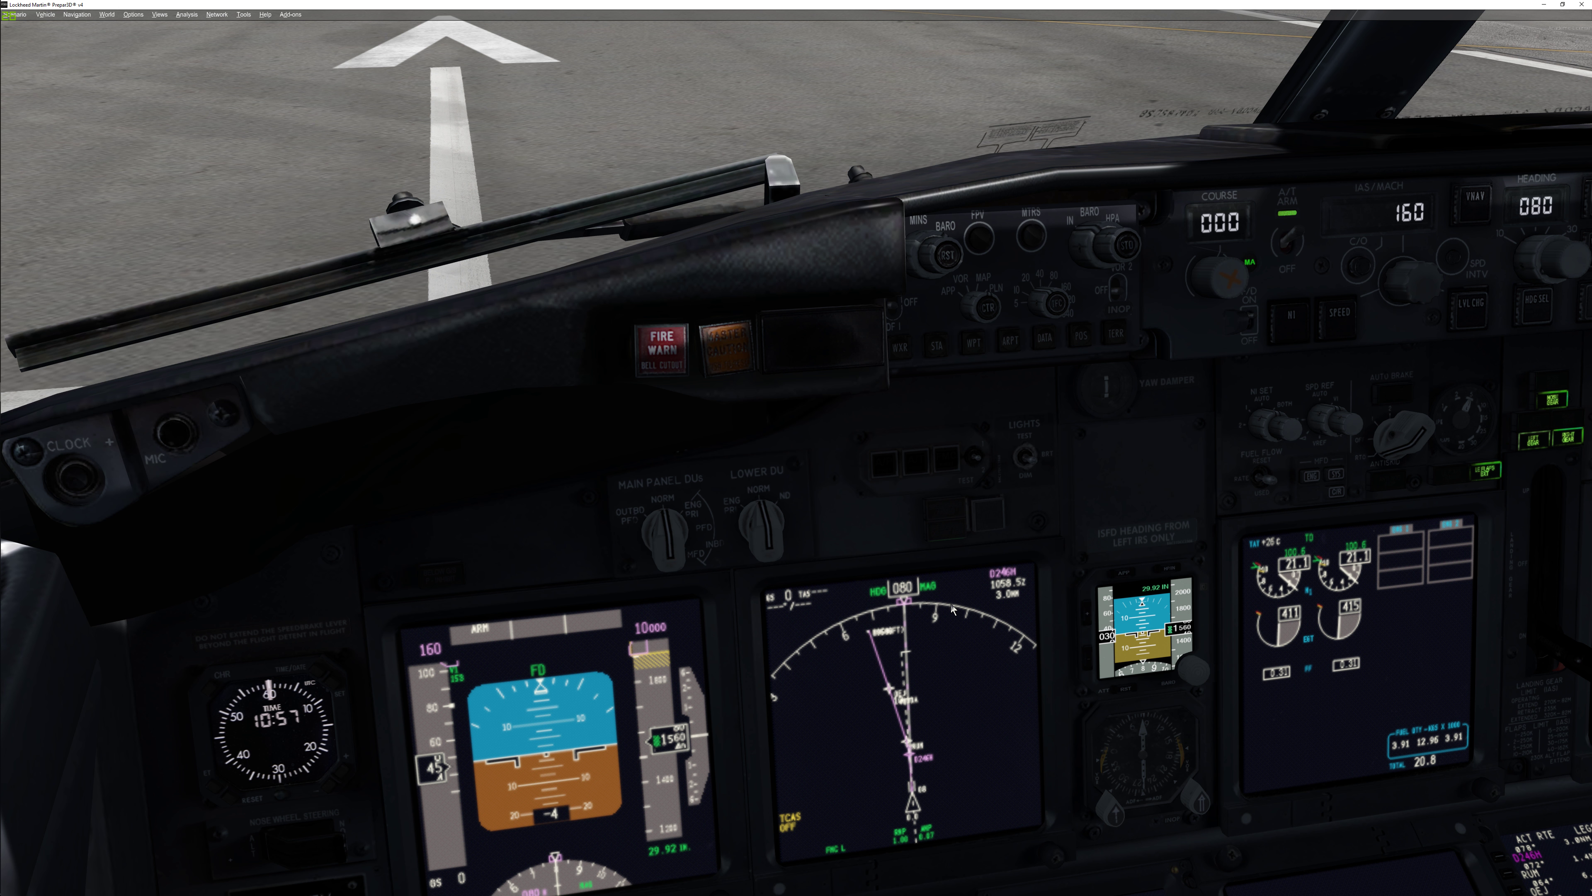
mouse_move(1524, 13)
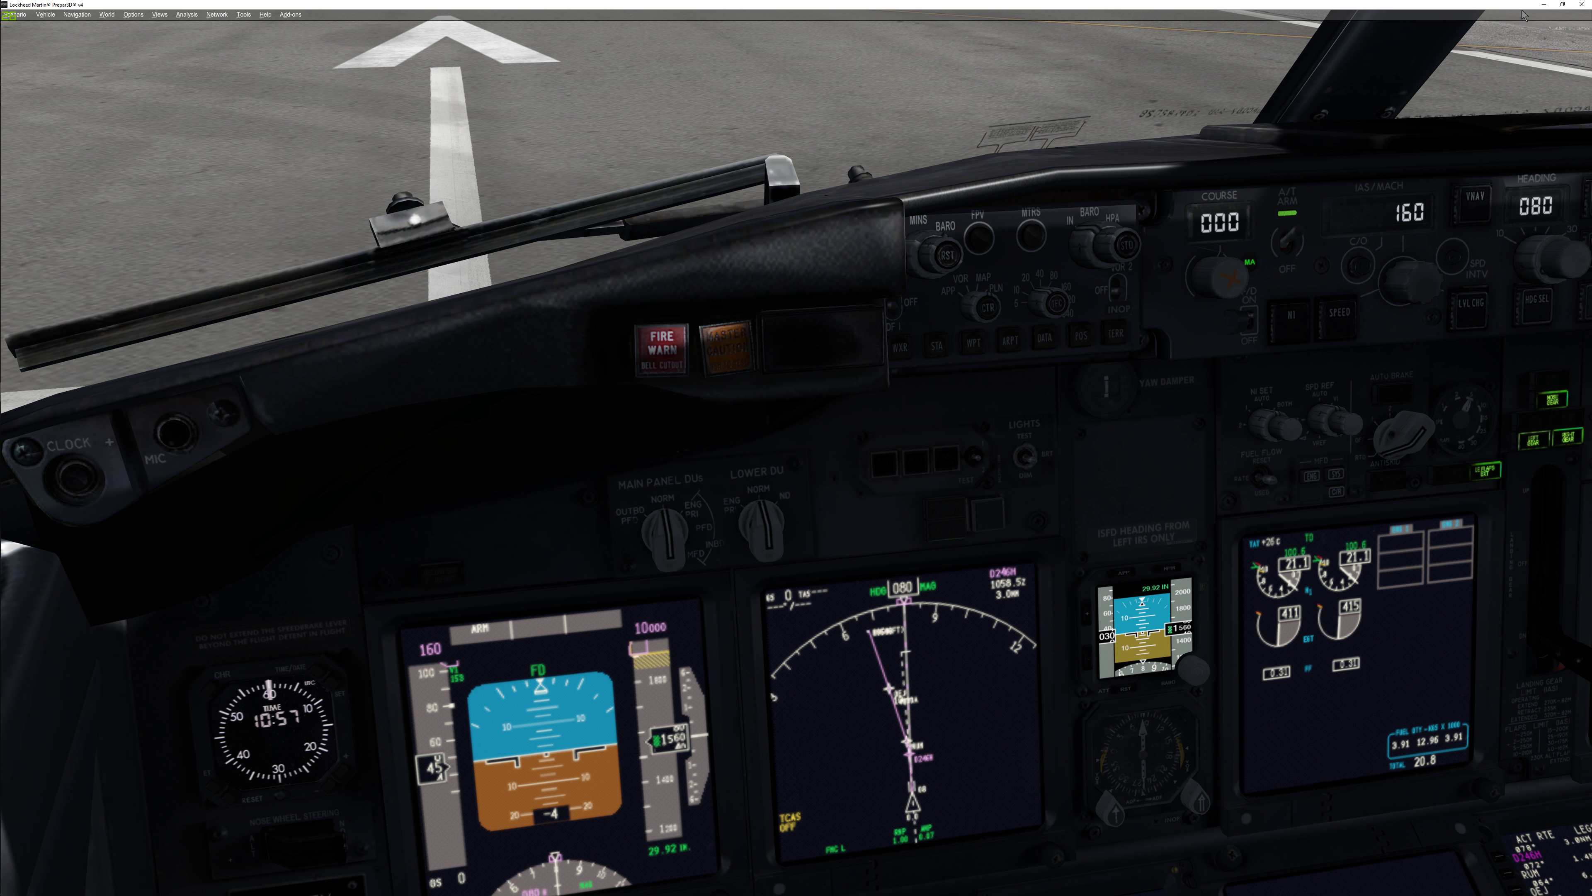